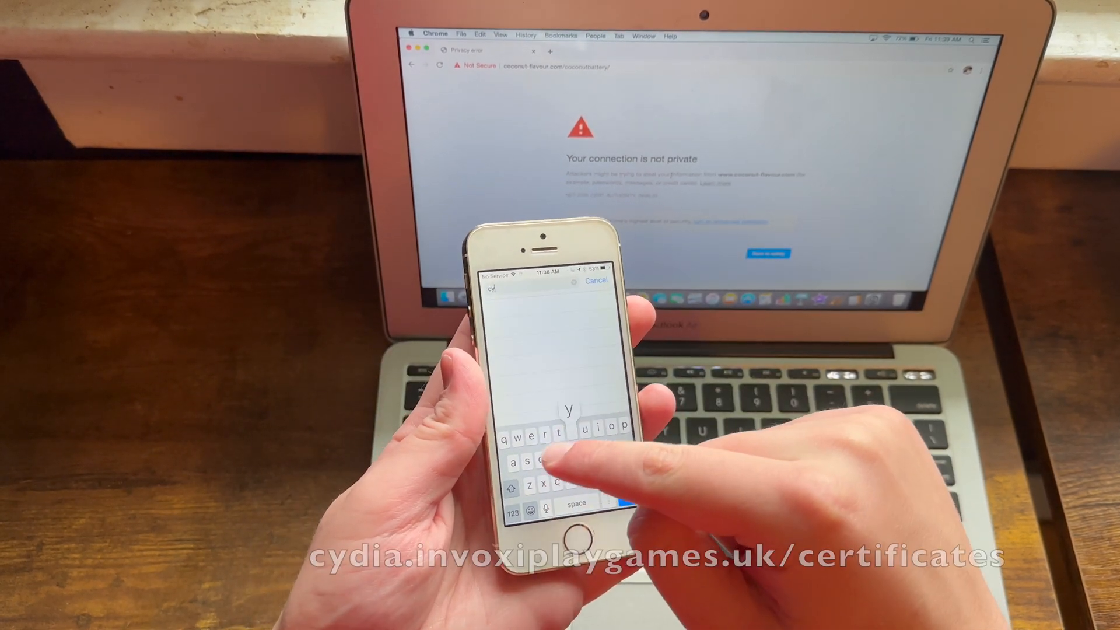
Enter cydia.invoxiplaygames.uk/certificates into Safari's address bar on the iPhone
type("cydia.")
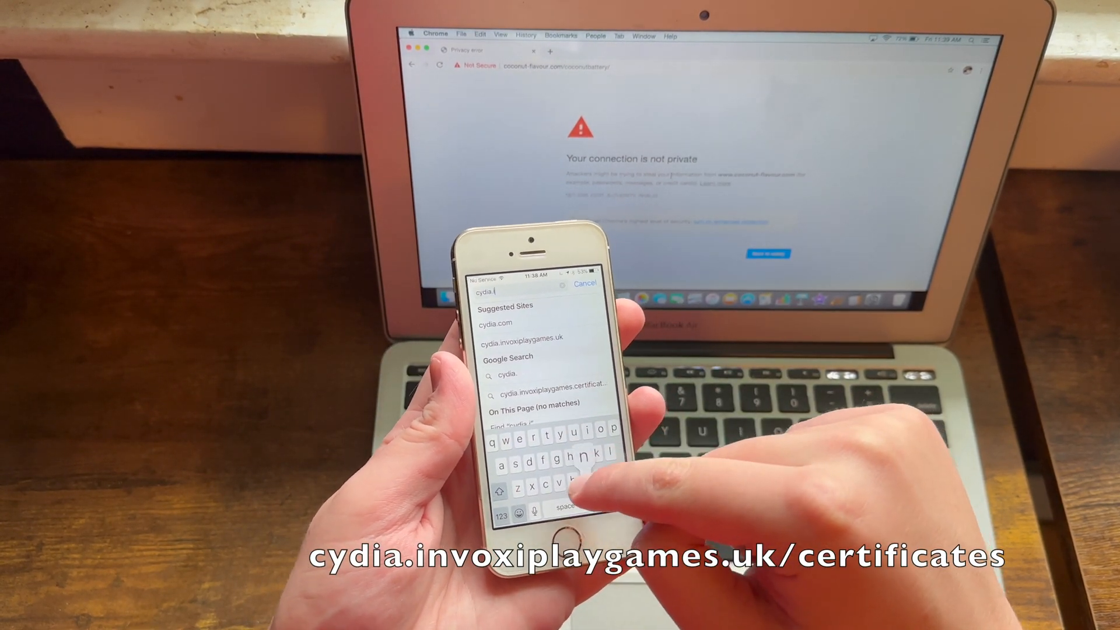
type("invox")
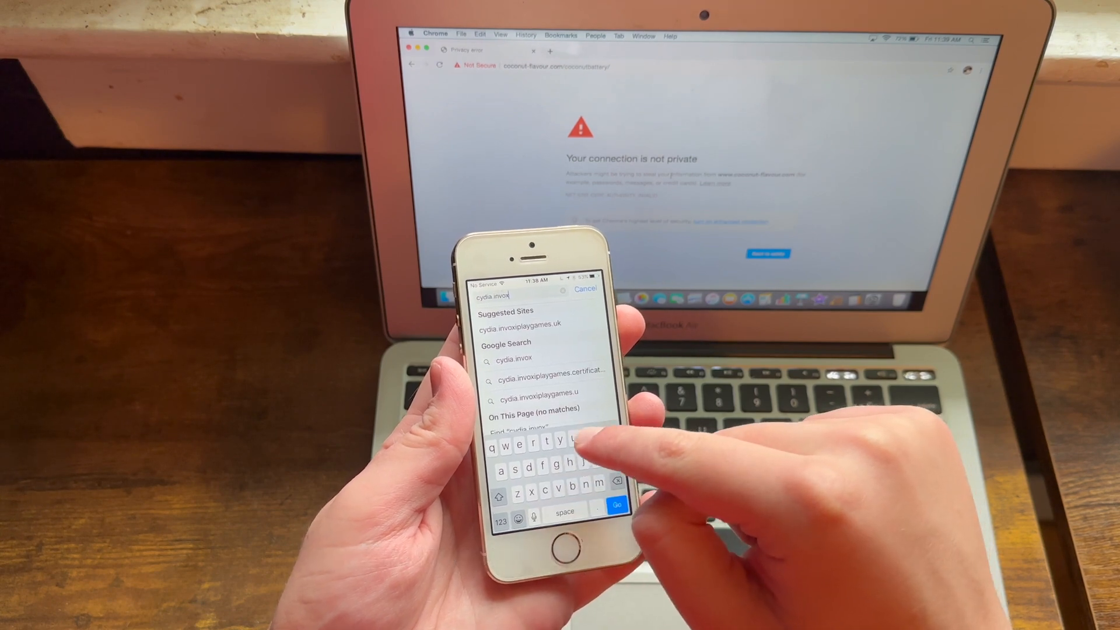
type("iplayga")
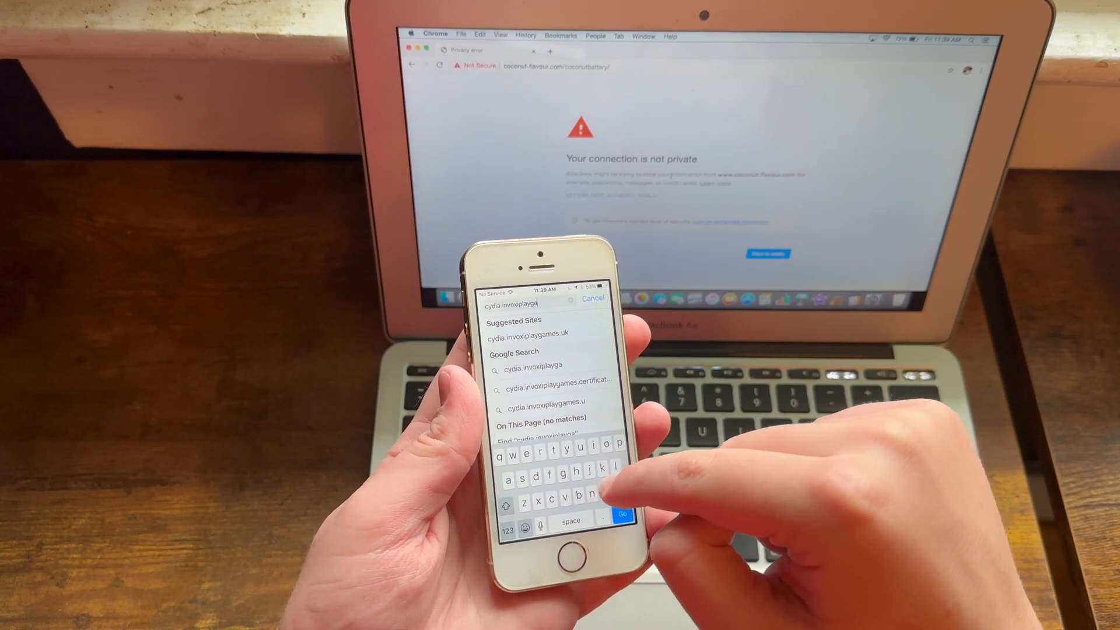
type("y")
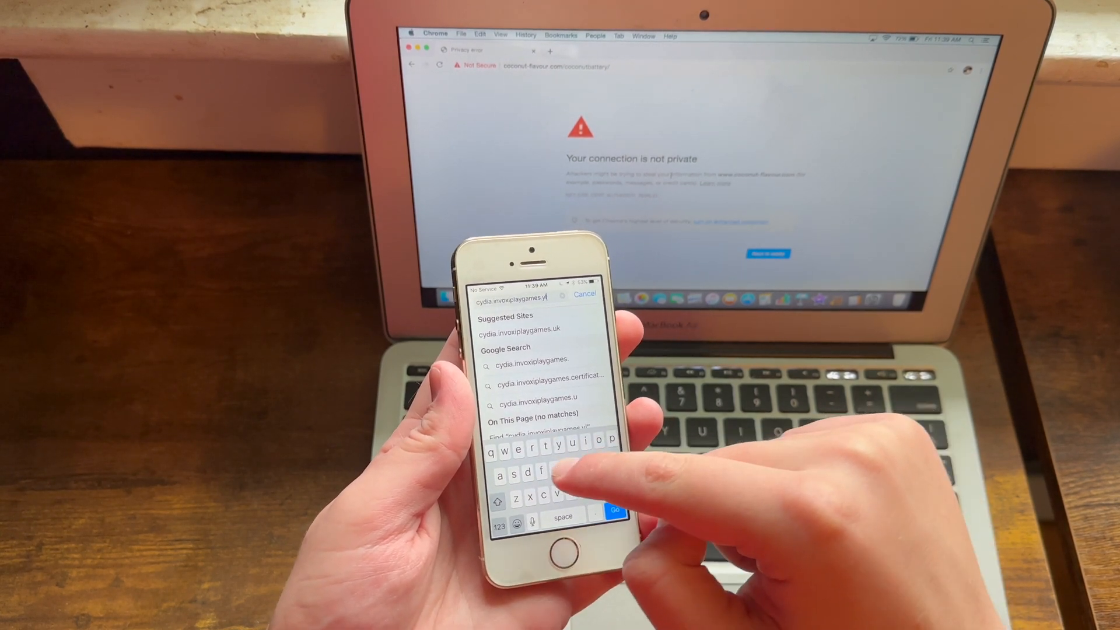
type("l")
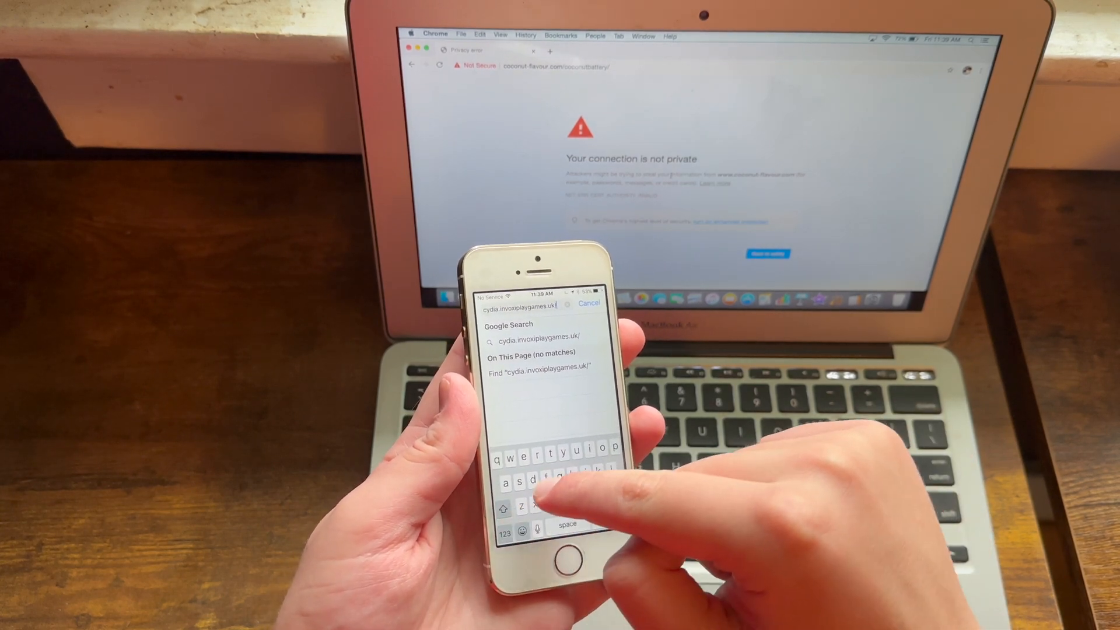
type("cert")
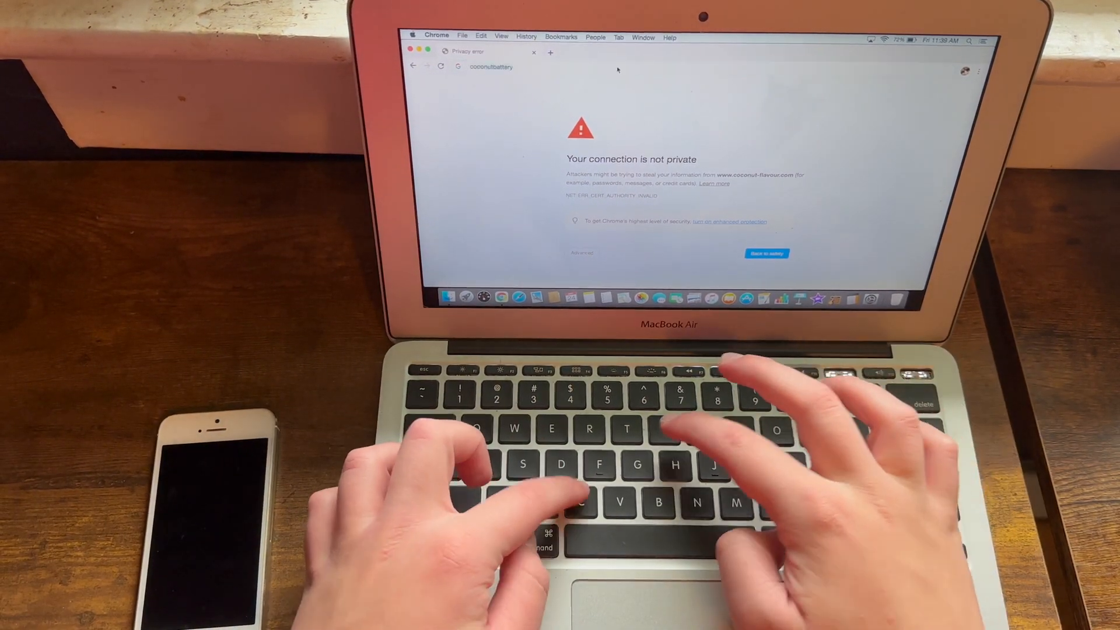
Enter the cydia.invoxiplaygames.uk certificates address in Chrome's omnibox
type("cydia.l")
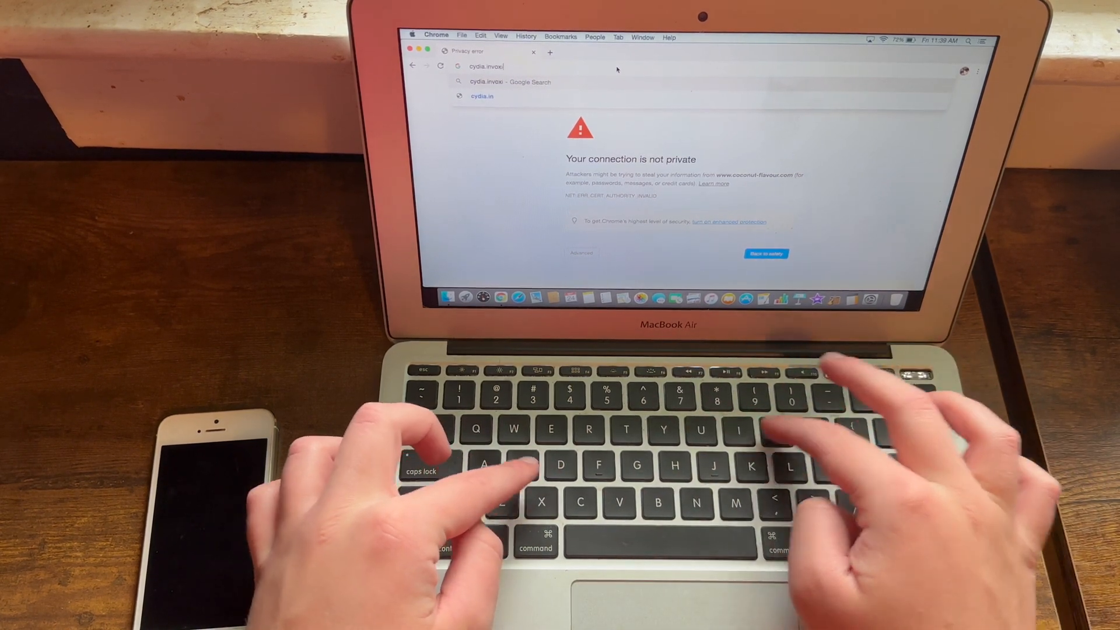
type("playgames")
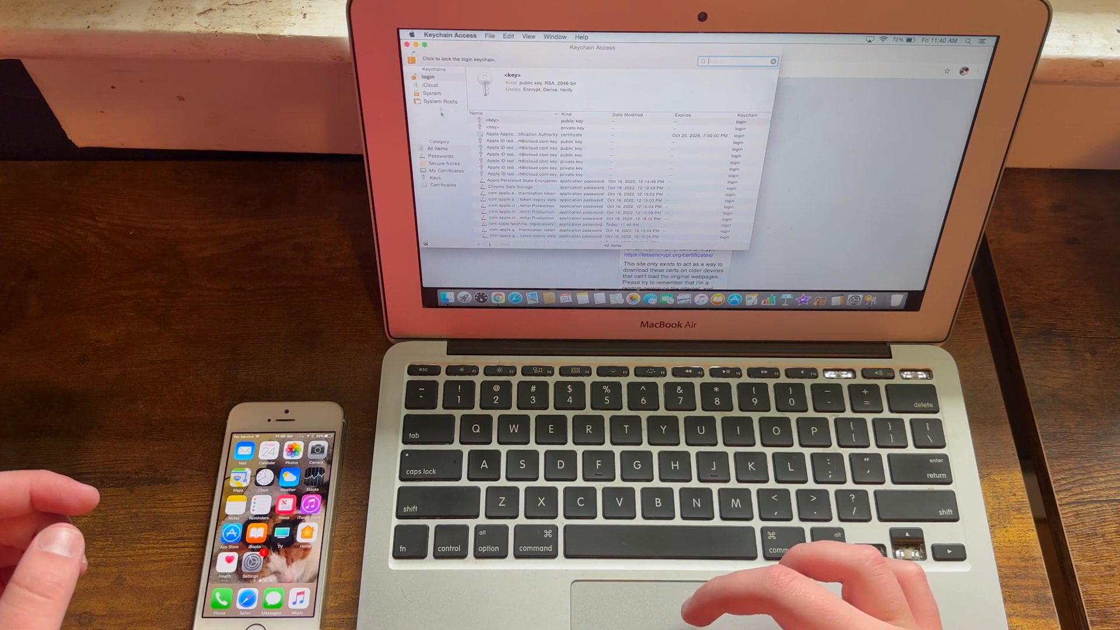
Set ISRG Root X1 to Always Trust in Keychain Access and authorise with the password
left_click(515, 218)
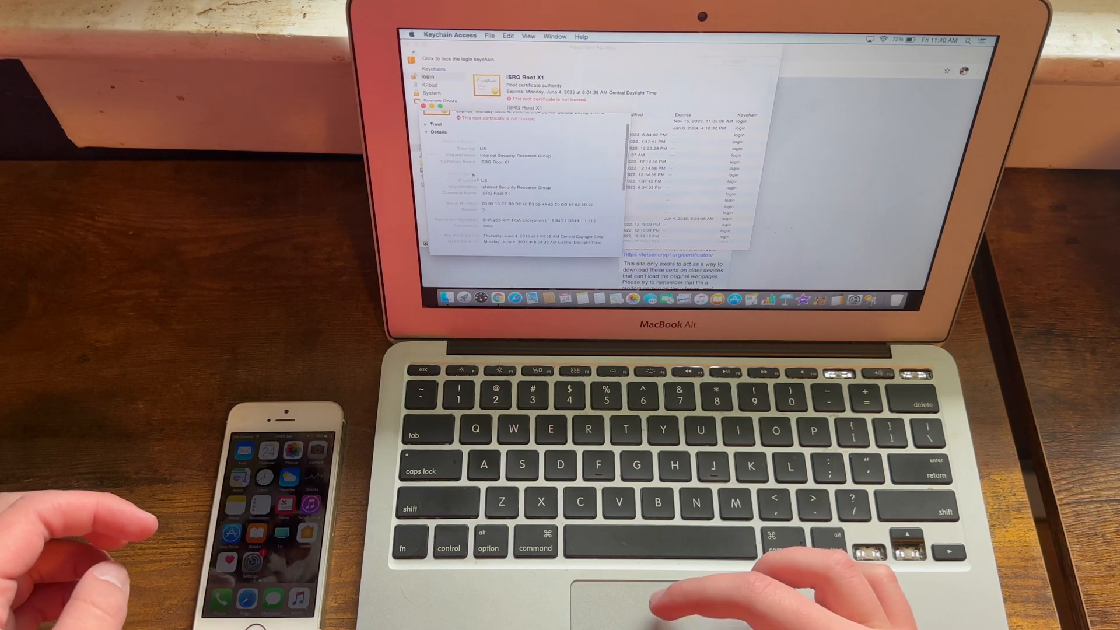
left_click(434, 124)
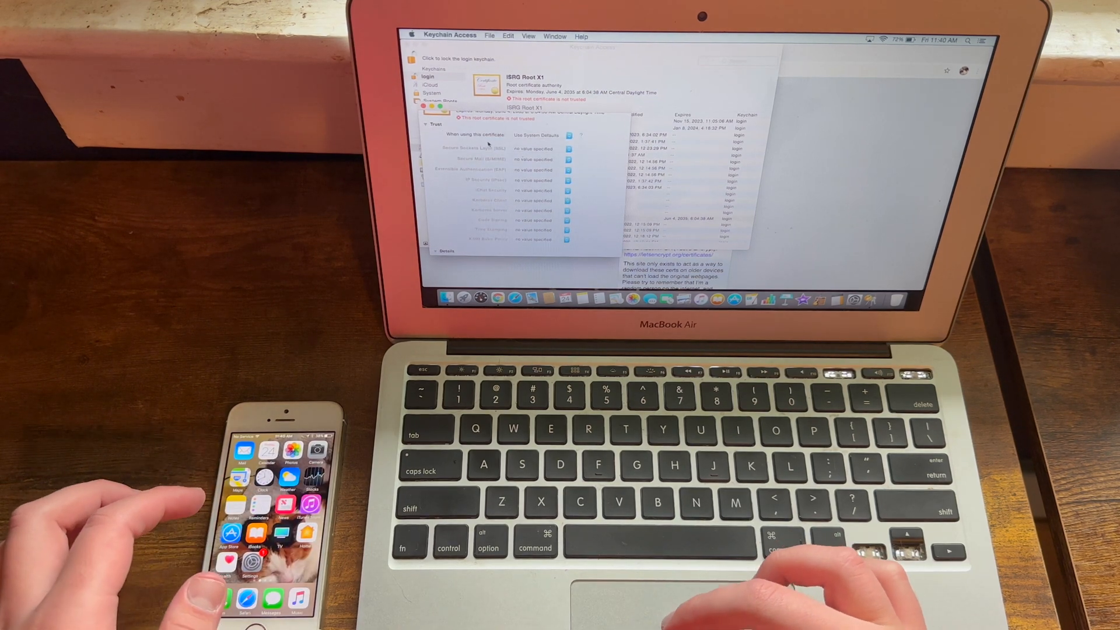
left_click(544, 134)
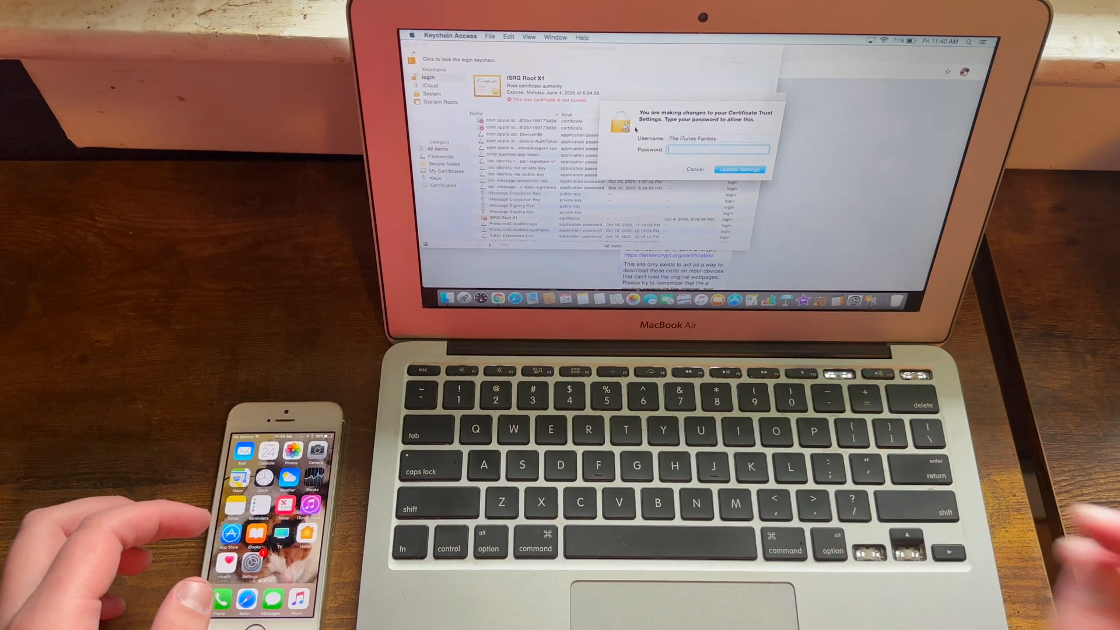
left_click(739, 169)
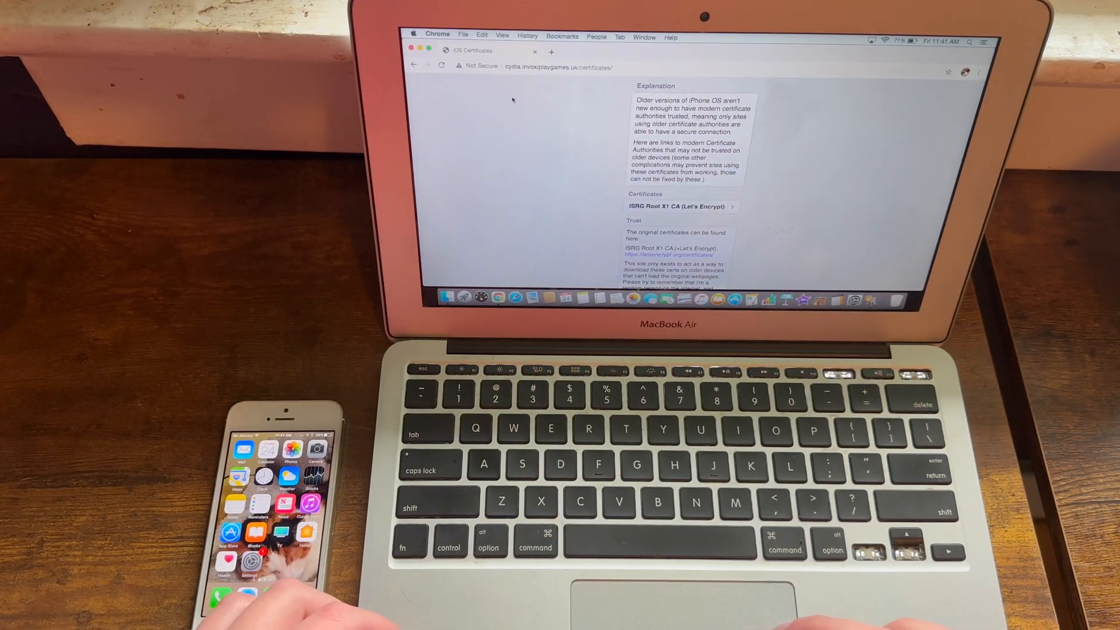
Search coconutbattery and open the coconutBattery 3.9 page on coconut-flavour.com
type("cocunutbattert")
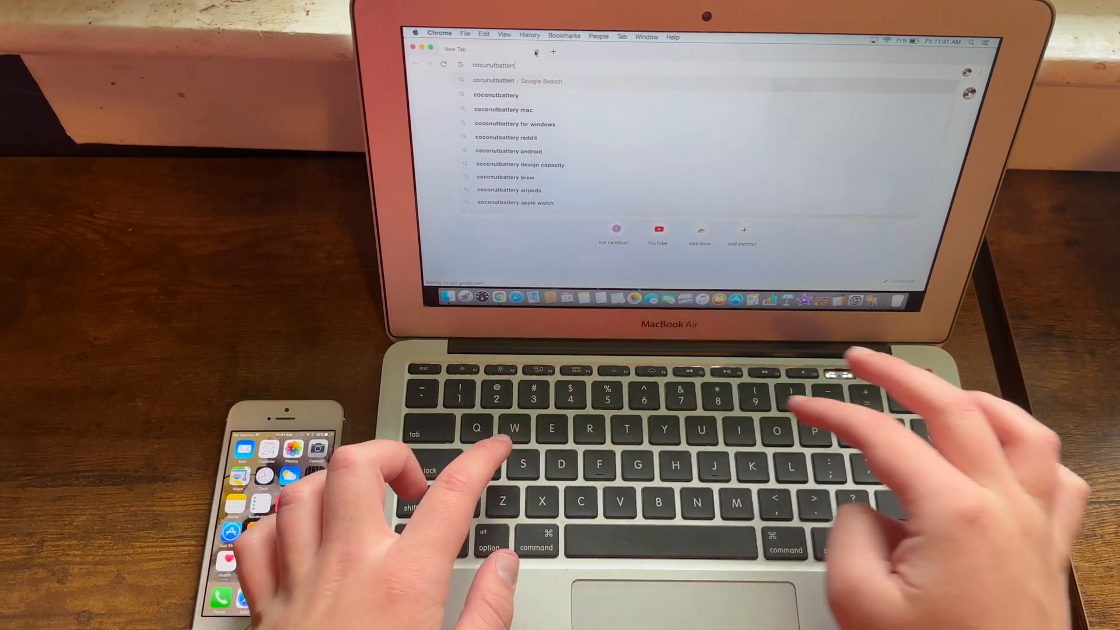
key("Return")
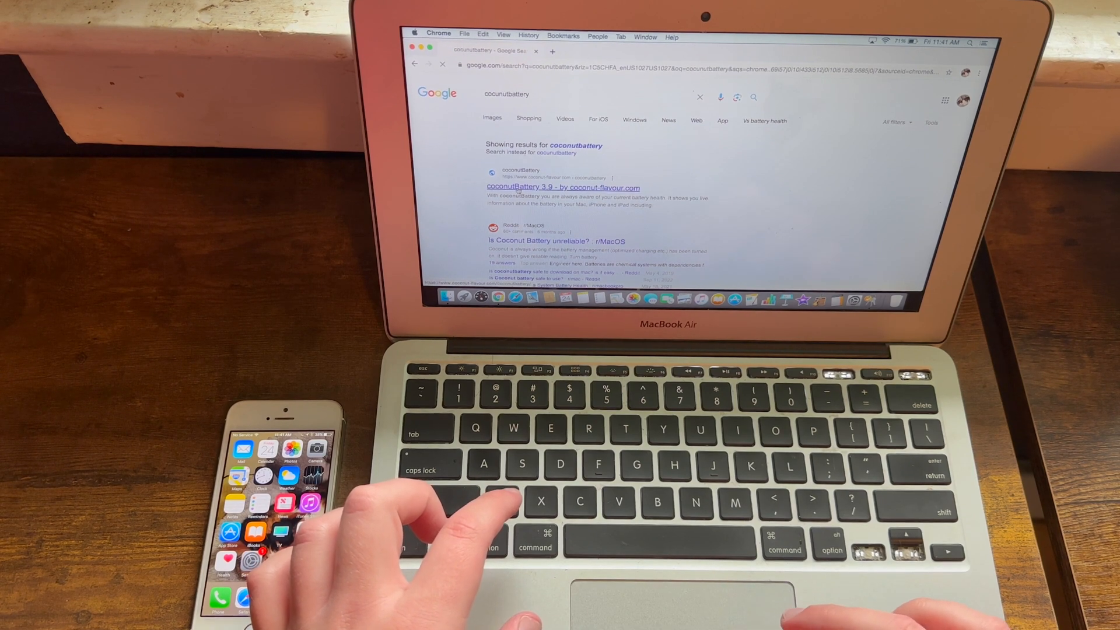
left_click(563, 186)
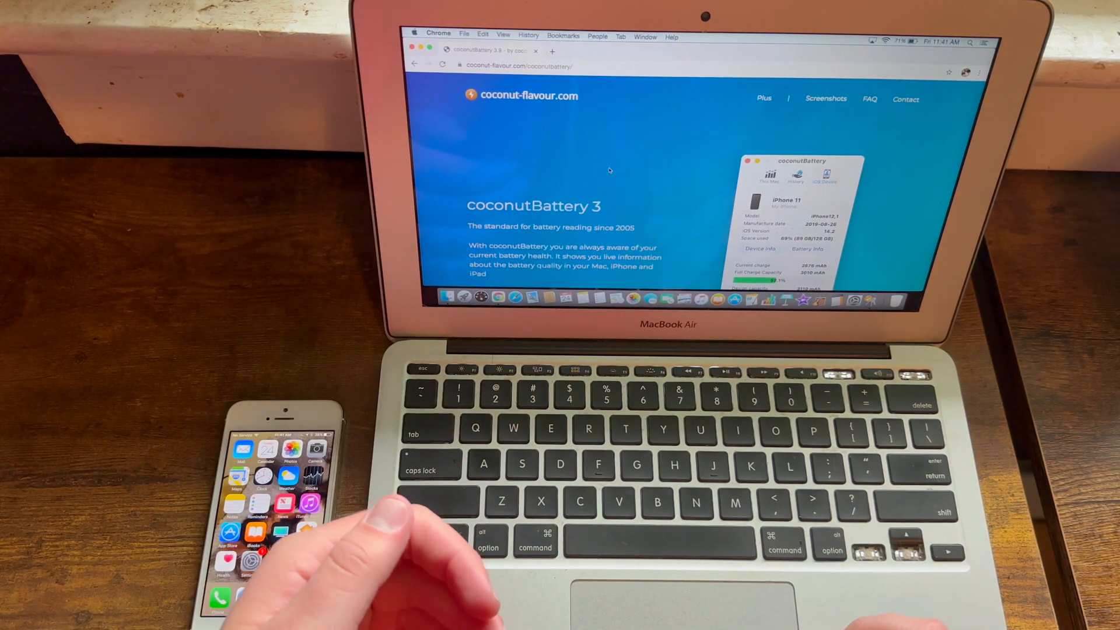
scroll("down", 3)
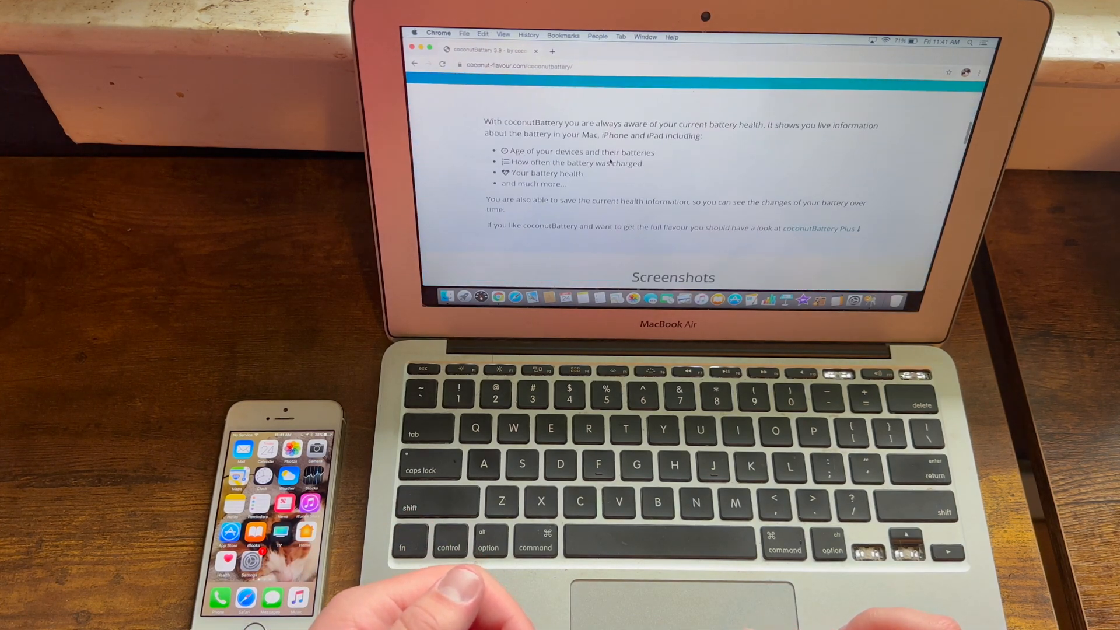